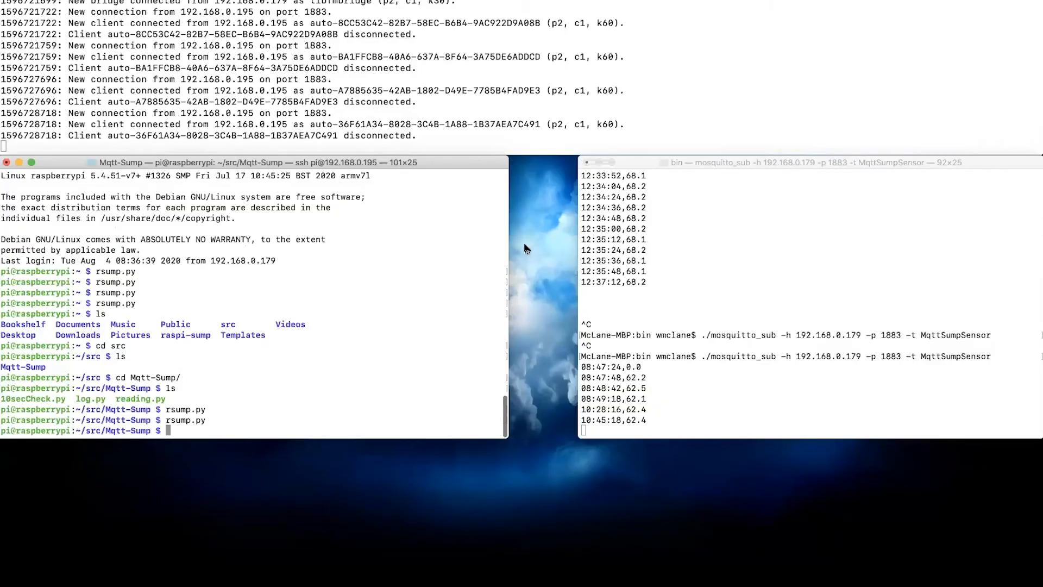
mouse_move(430, 115)
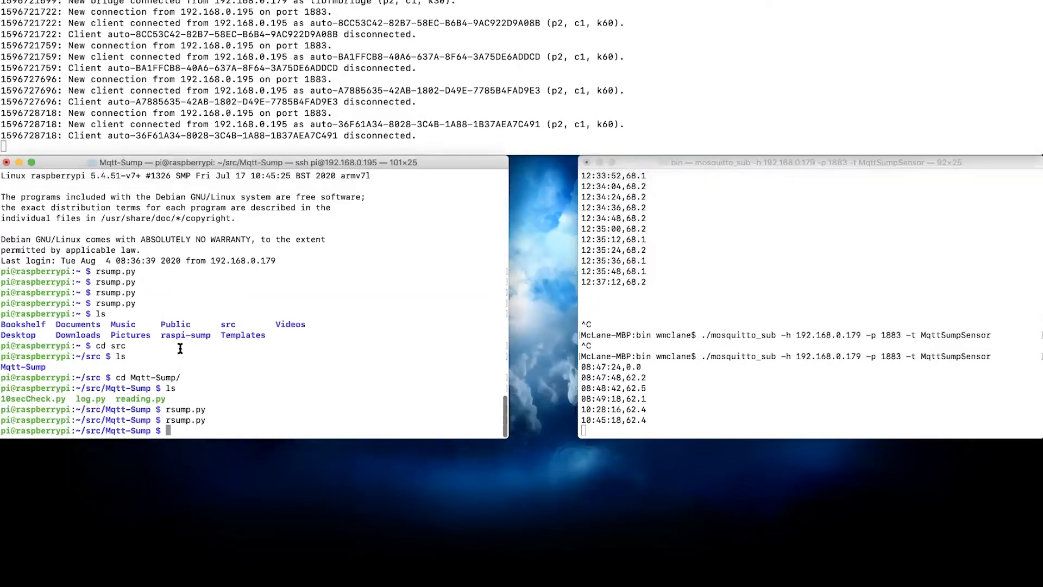
mouse_move(223, 279)
type("rsump.py")
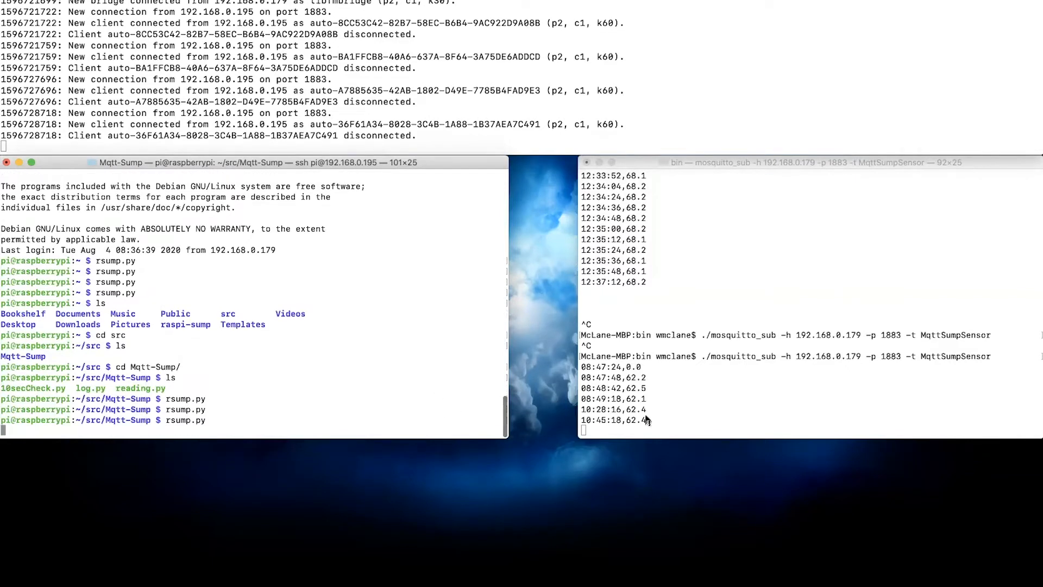
mouse_move(551, 353)
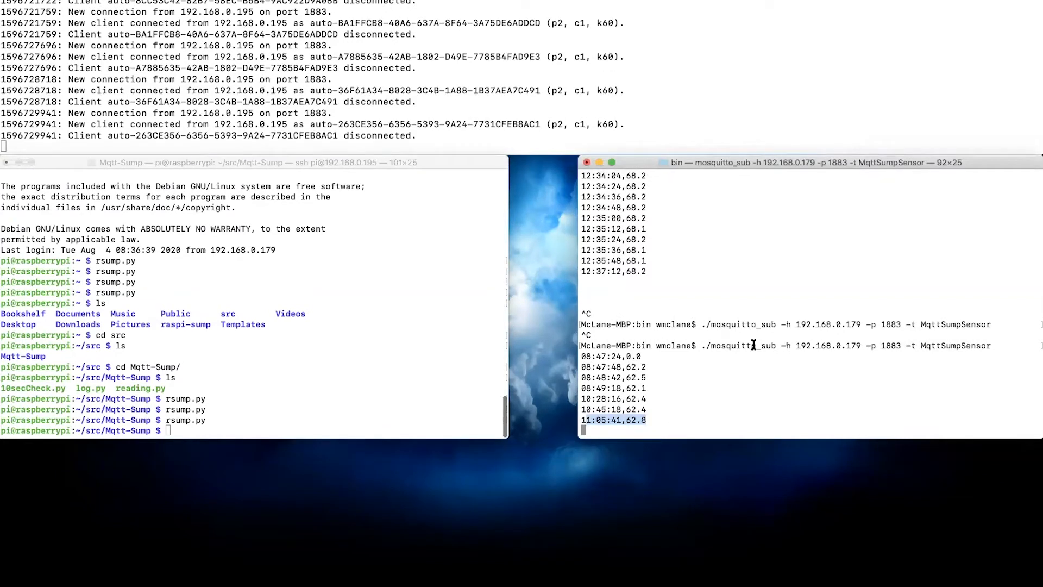
Highlight the newly arrived 11:05:41,62.8 sump reading in the Mosquitto subscriber
double_click(743, 345)
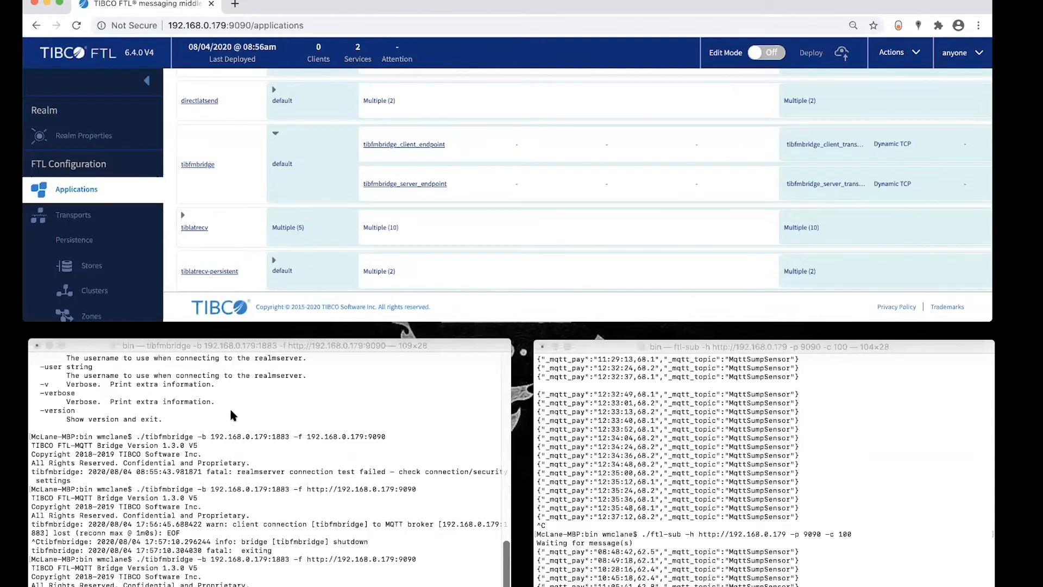
mouse_move(208, 497)
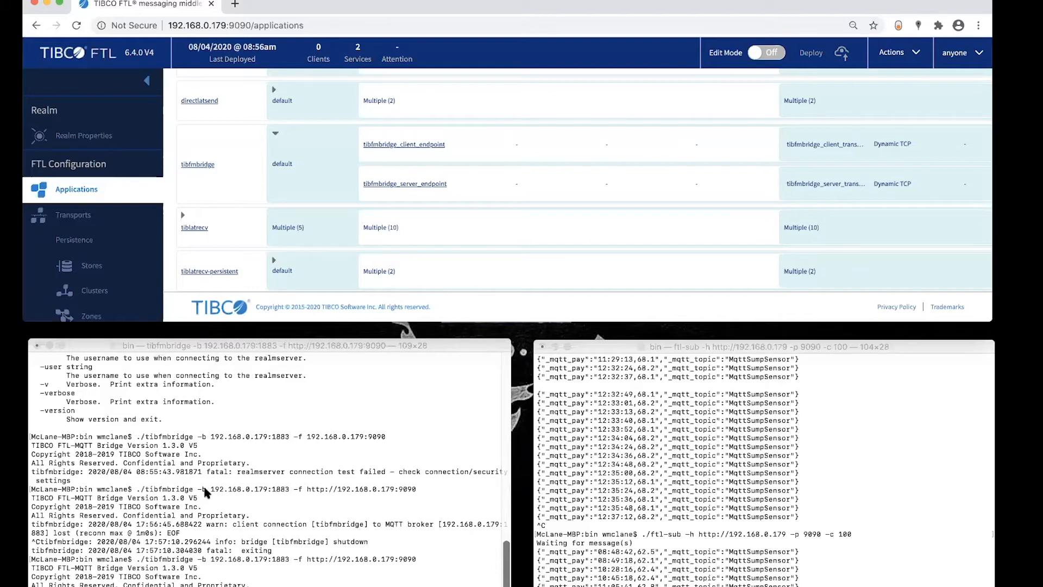
mouse_move(411, 498)
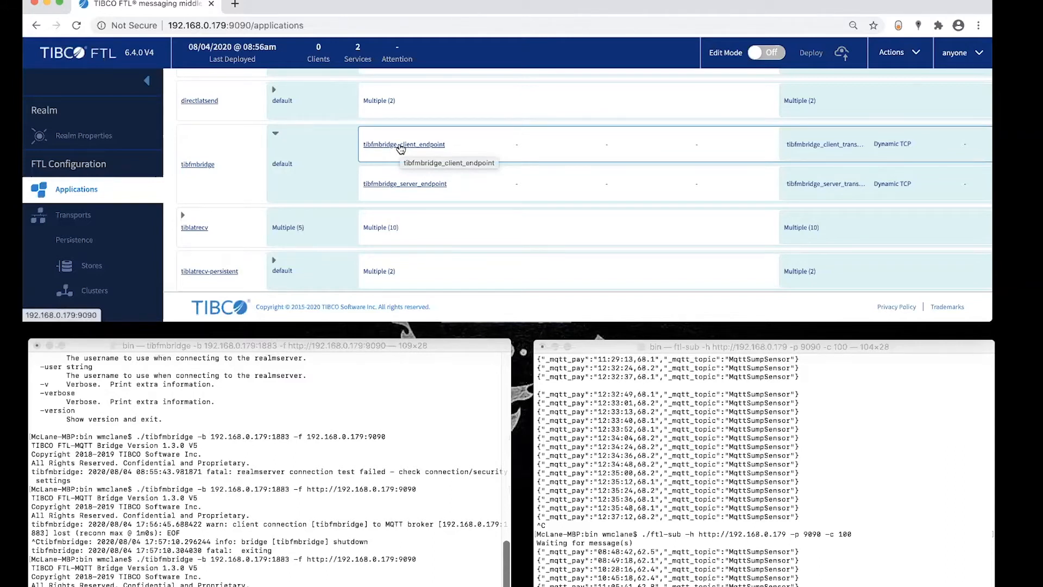
mouse_move(234, 502)
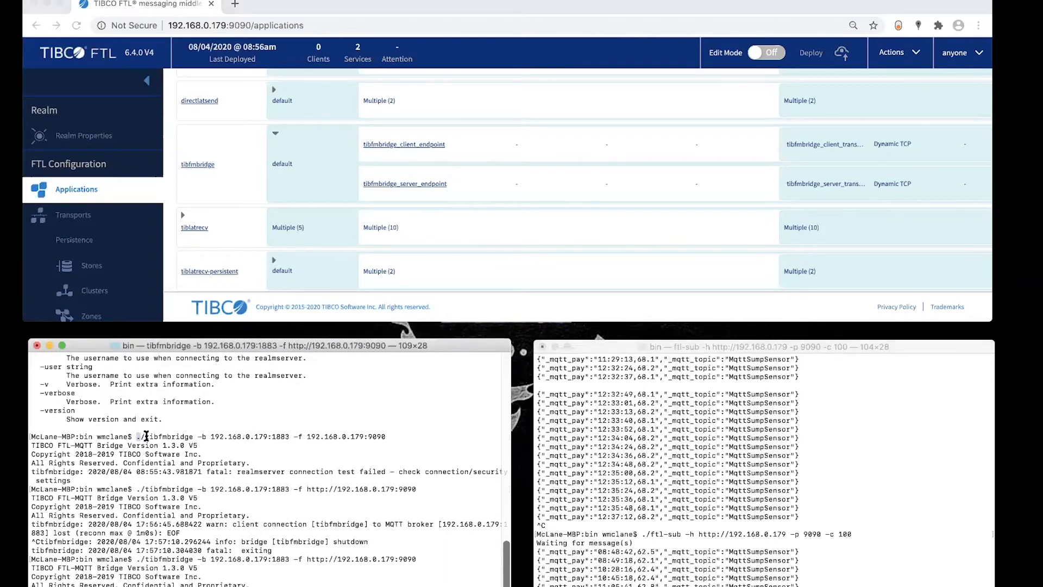
Select the tibfmbridge start command beside the FTL Applications page showing its endpoints
left_click_drag(136, 435, 386, 436)
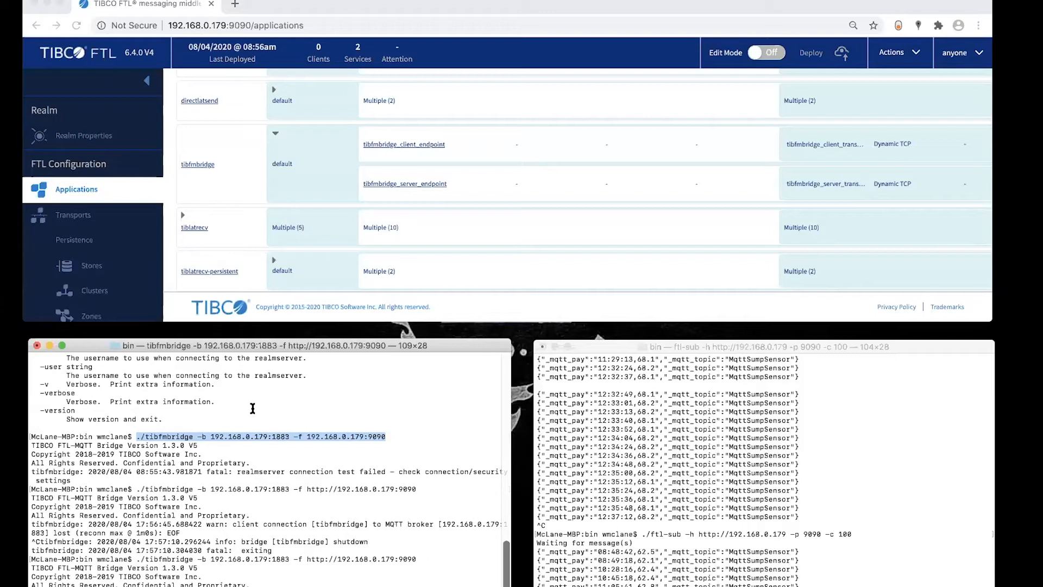
mouse_move(289, 429)
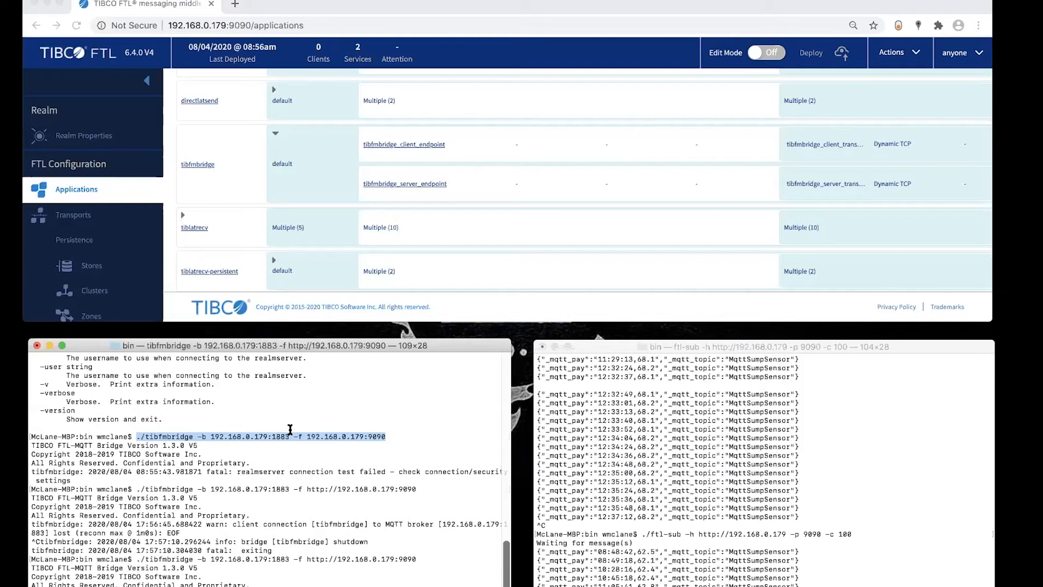
mouse_move(608, 506)
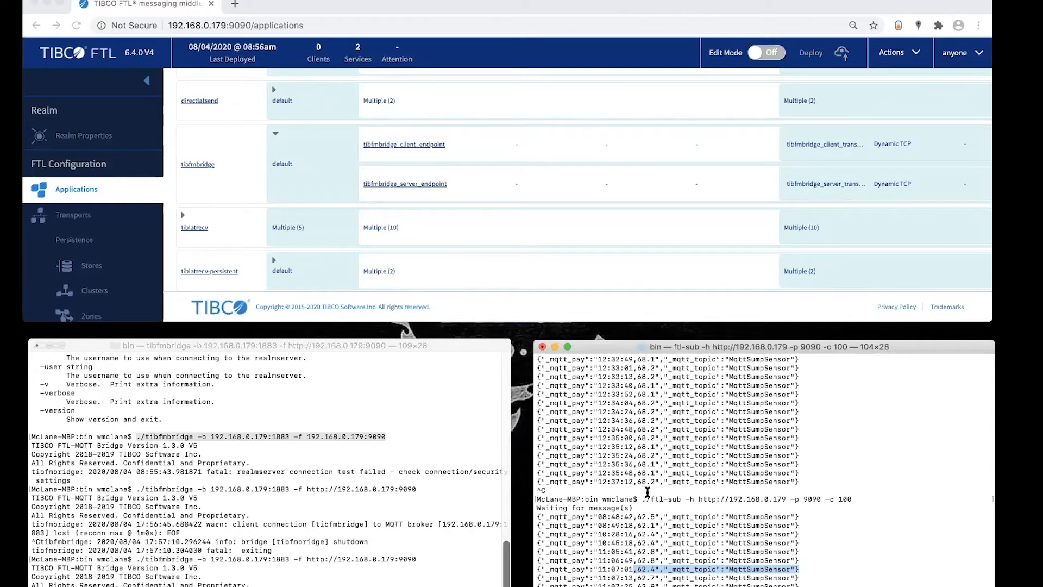
mouse_move(681, 489)
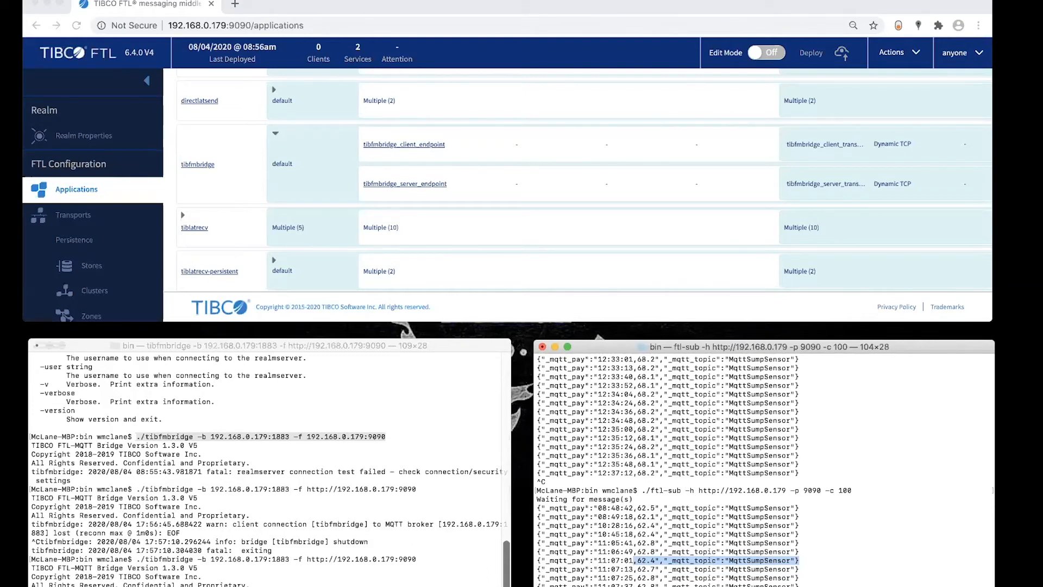
Press F3 while watching the FTL subscriber for the 11:07:01,62.4 reading
key("F3")
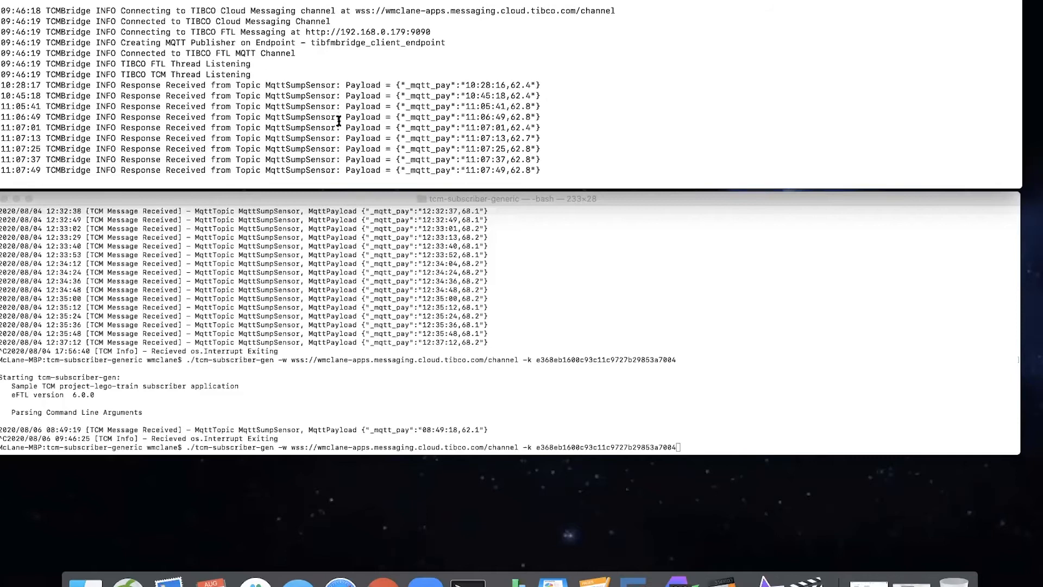
mouse_move(150, 163)
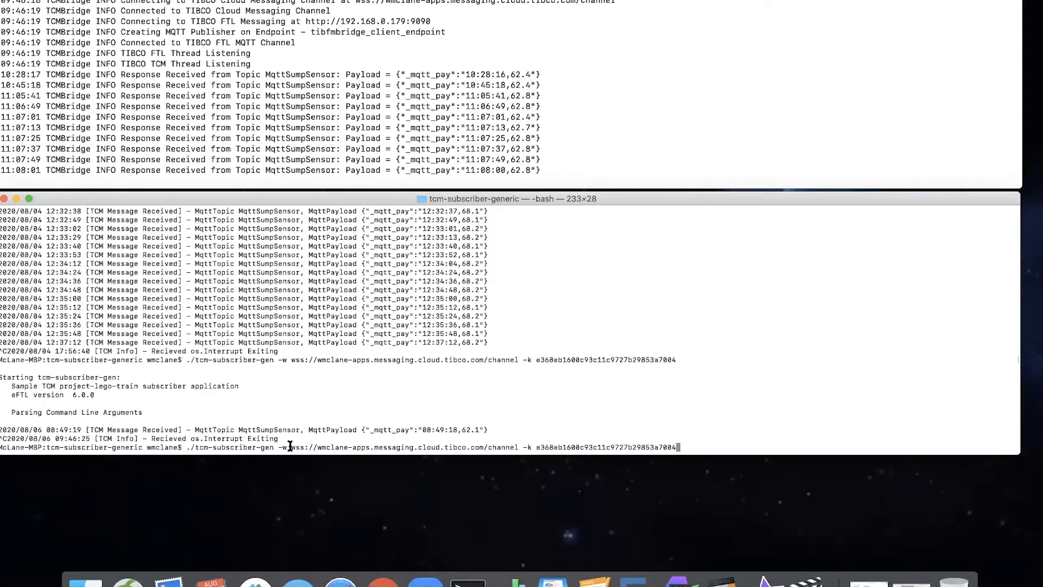
Run tcm-subscriber-gen on the highlighted wss channel URL to receive cloud sump readings
left_click_drag(285, 447, 512, 446)
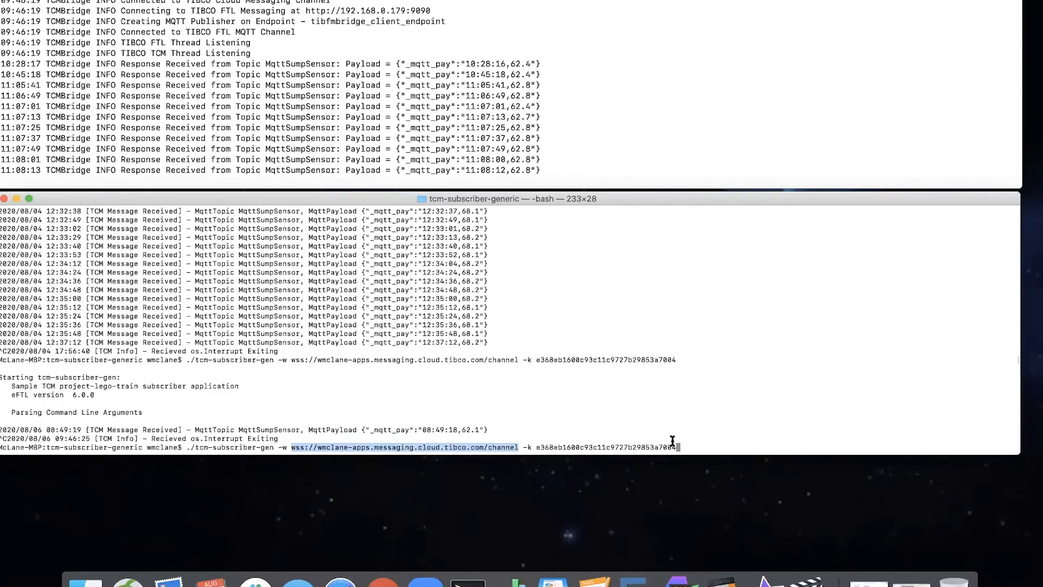
key("enter")
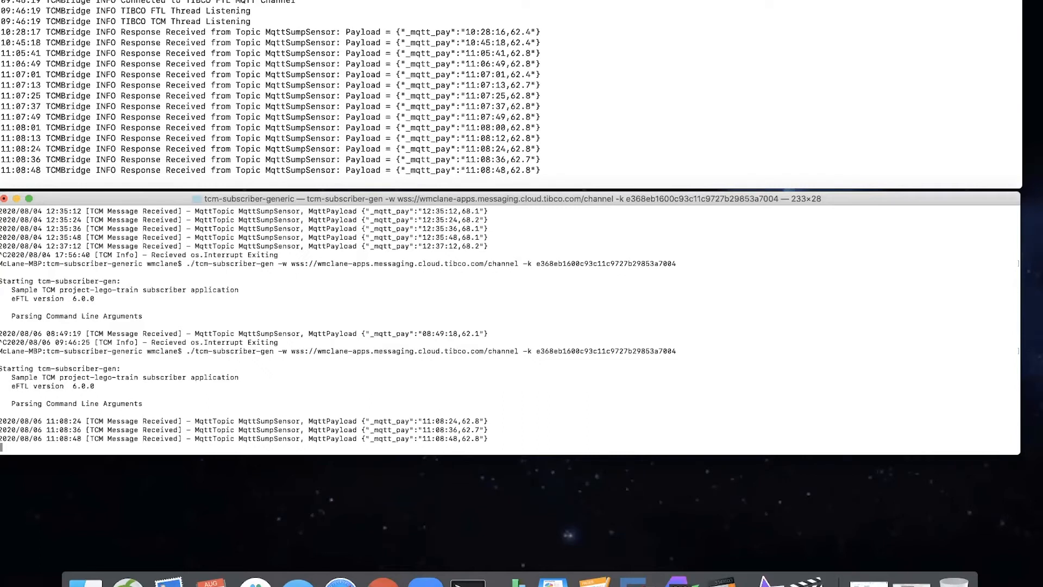
mouse_move(643, 442)
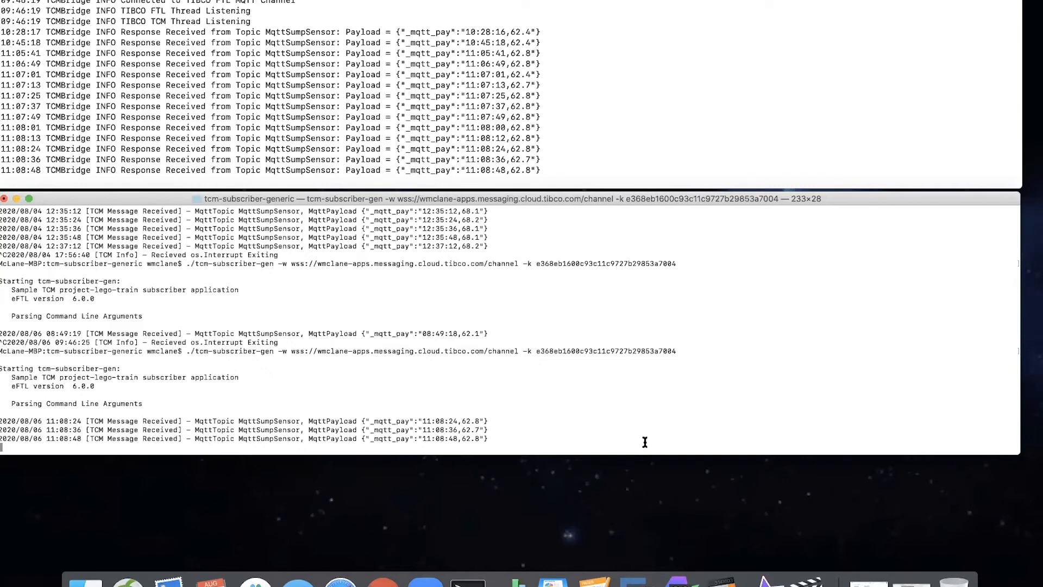
mouse_move(475, 438)
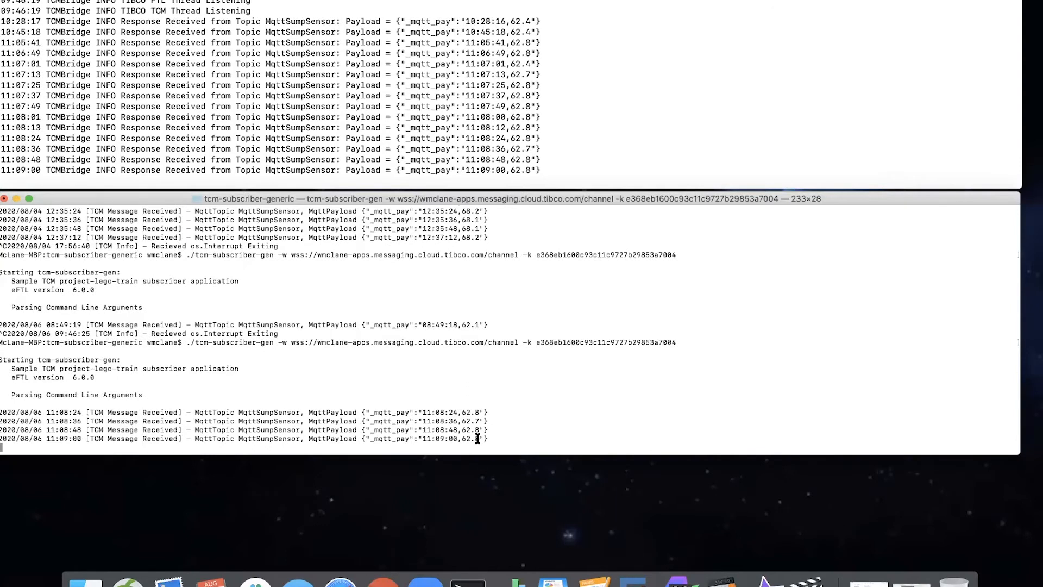
mouse_move(509, 426)
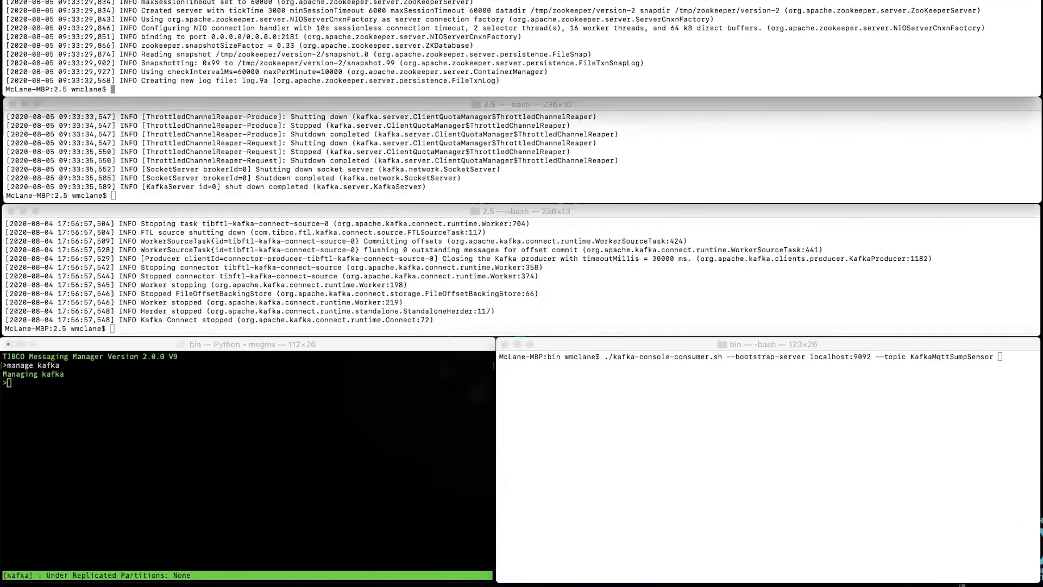
Launch zookeeper-server-start.sh, kafka-server-start.sh and connect-standalone.sh with their config files
type("bin/zookeeper-server-start.sh config/zookeeper.properties")
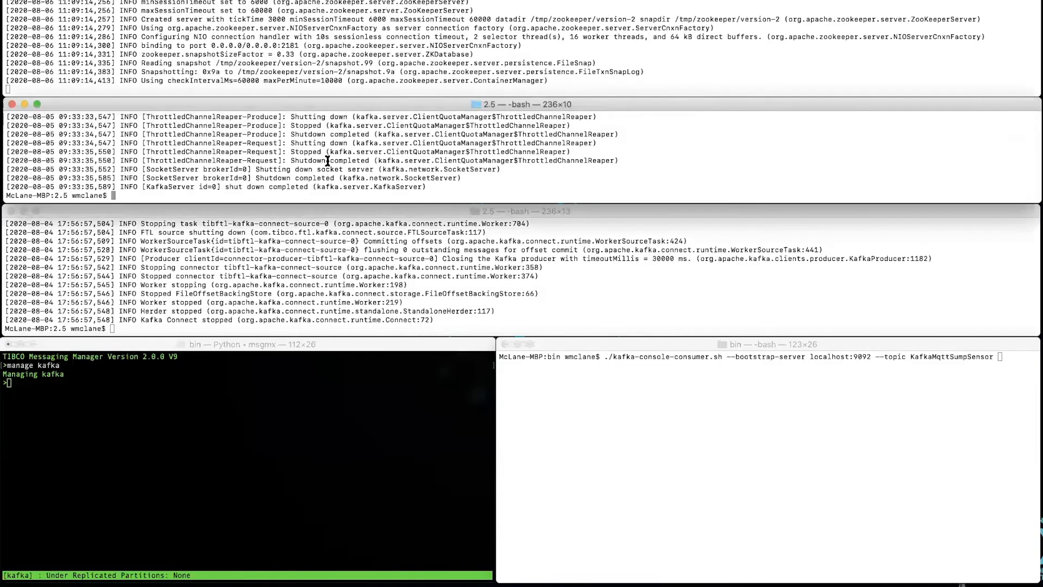
type("bin/kafka-server-start.sh config/server.properties")
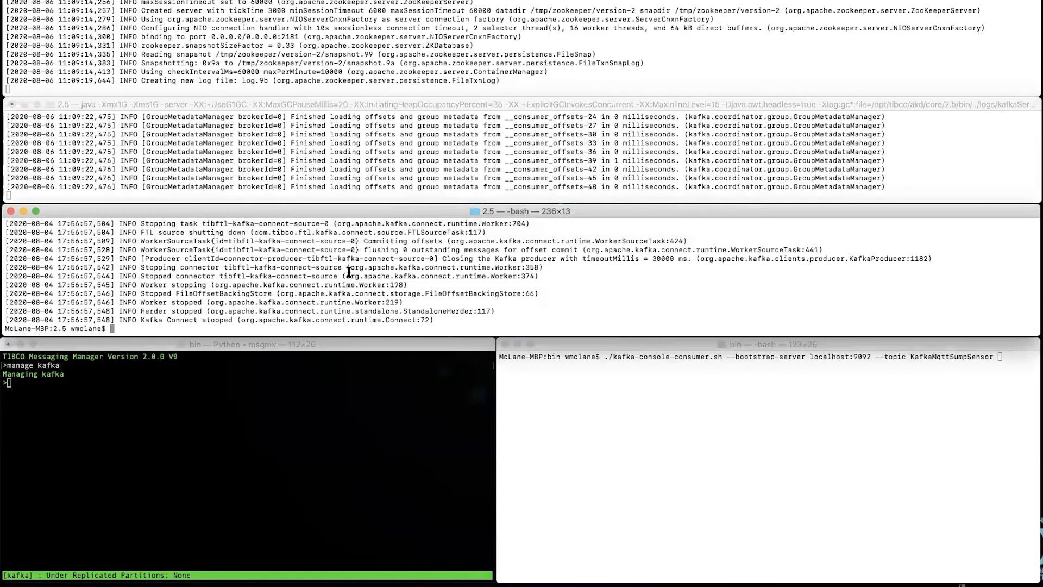
type("bin/connect-standalone.sh /opt/tibco/akd/bridge/2.2/config/connect-standalone.properties /opt/tibco/akd/bridge/2.2/config/tibftl-kafka-connect-source.properties")
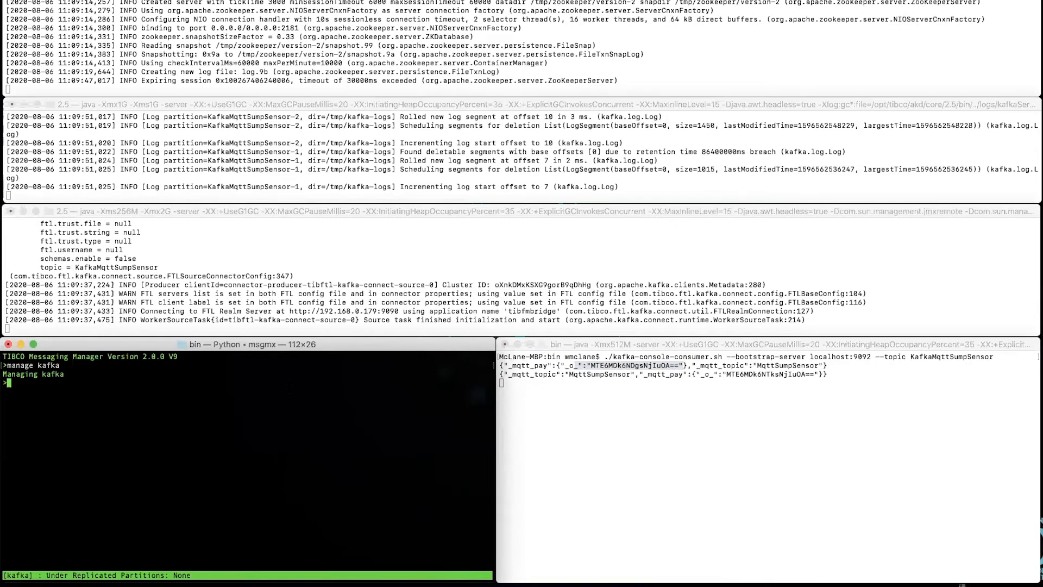
Enter 'manage kafka', 'connect MQTT localhost:9092' and 'list topics' in msgmx
type("manage kafka")
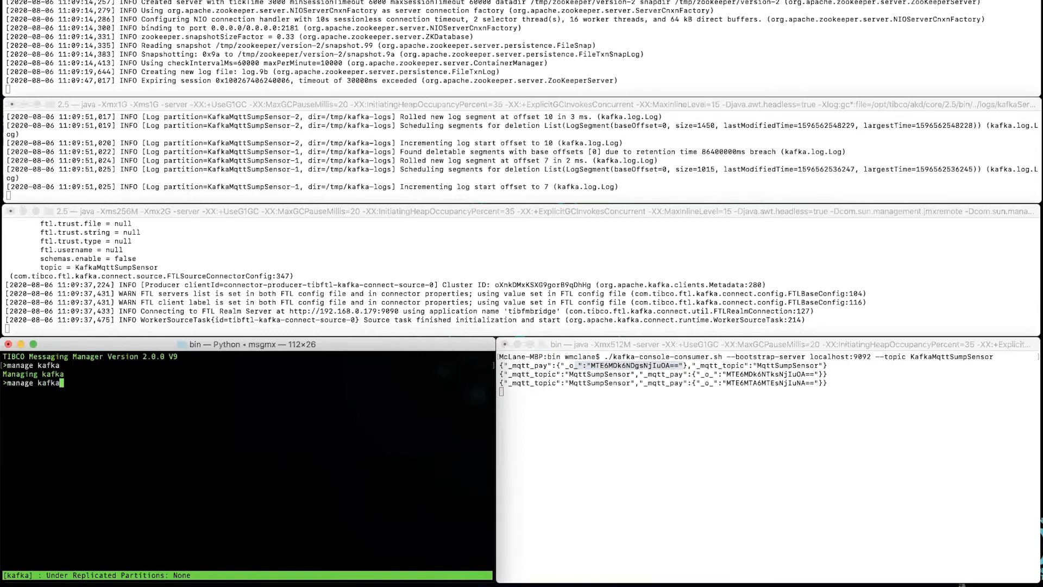
type("connect MQTT localhost:9092")
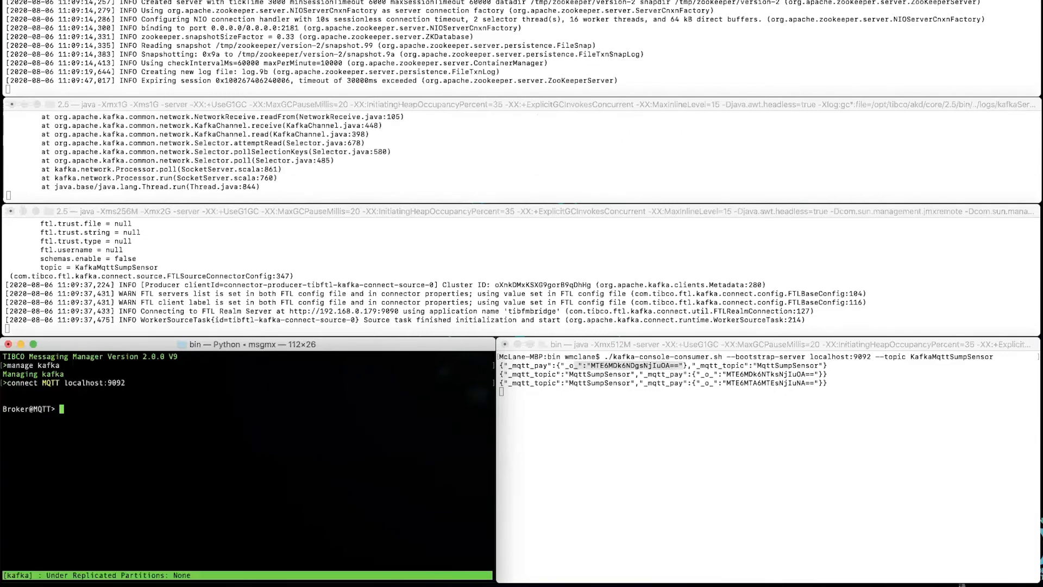
type("list topics")
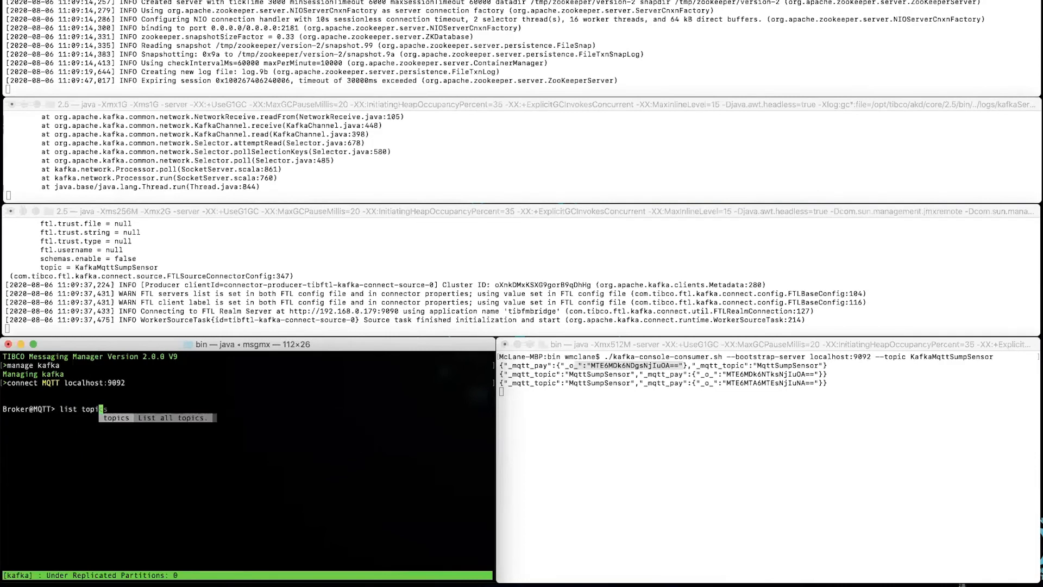